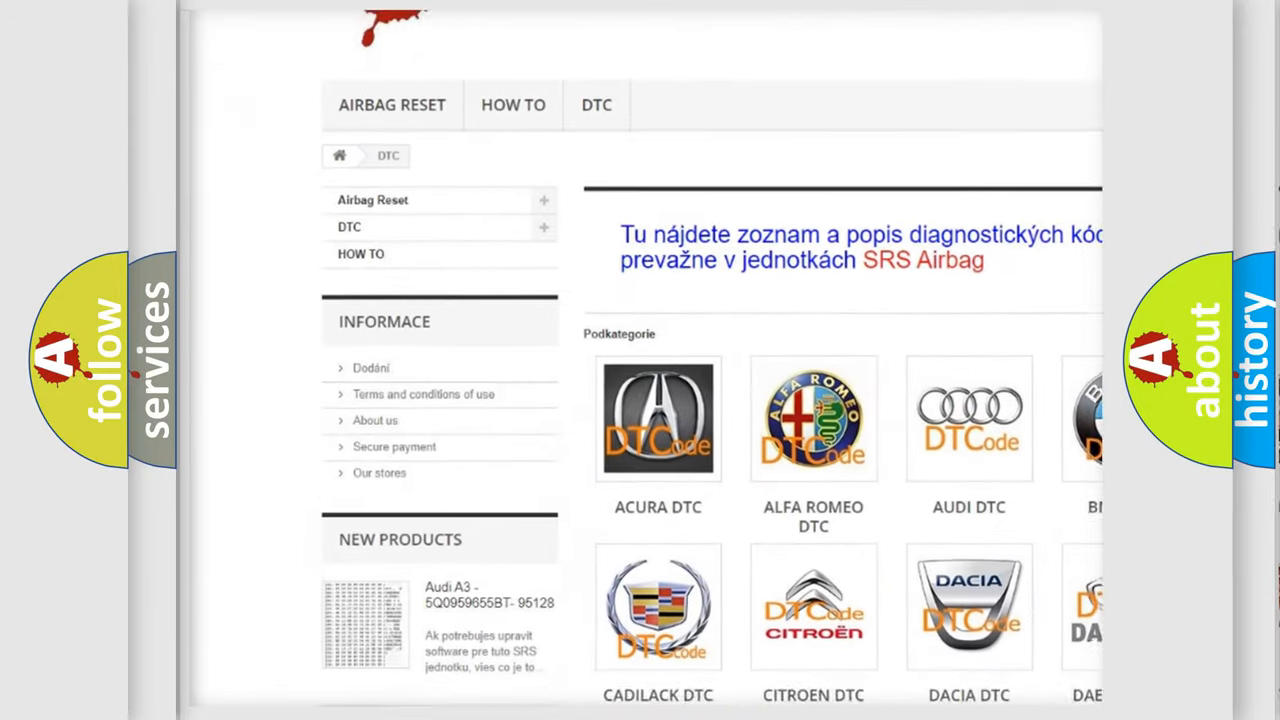
pyautogui.scroll(-3)
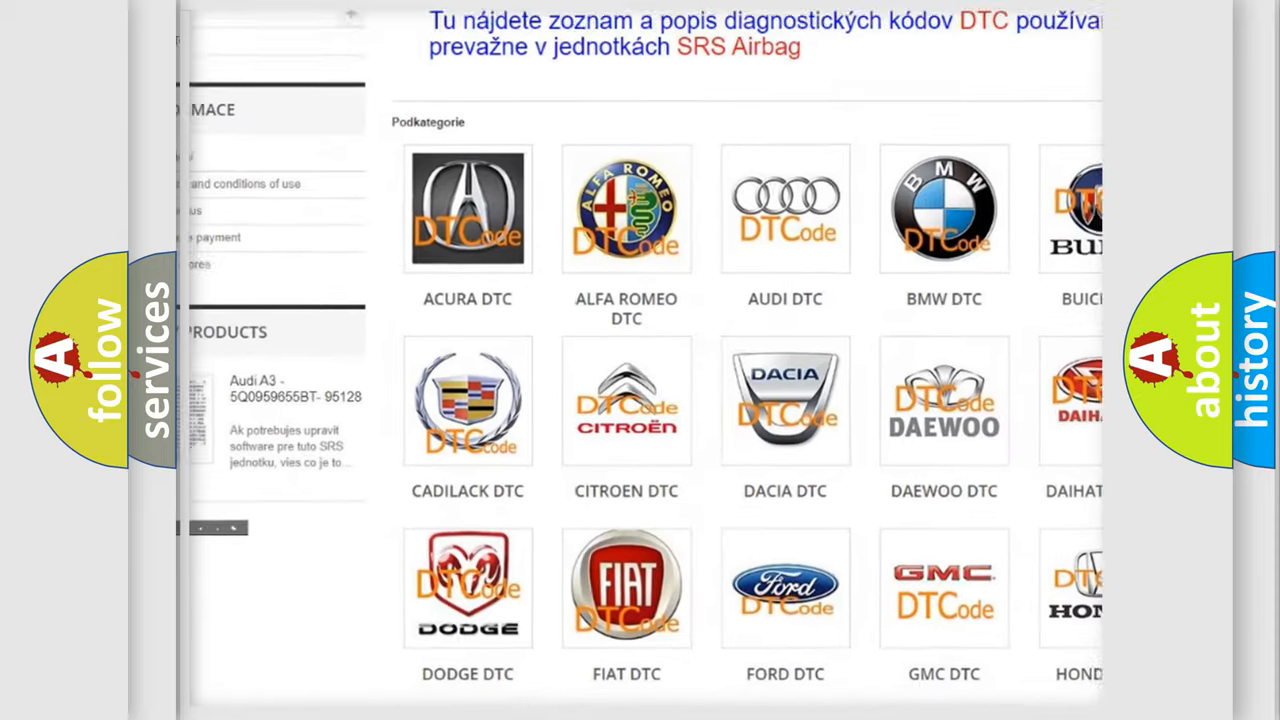
pyautogui.scroll(-3)
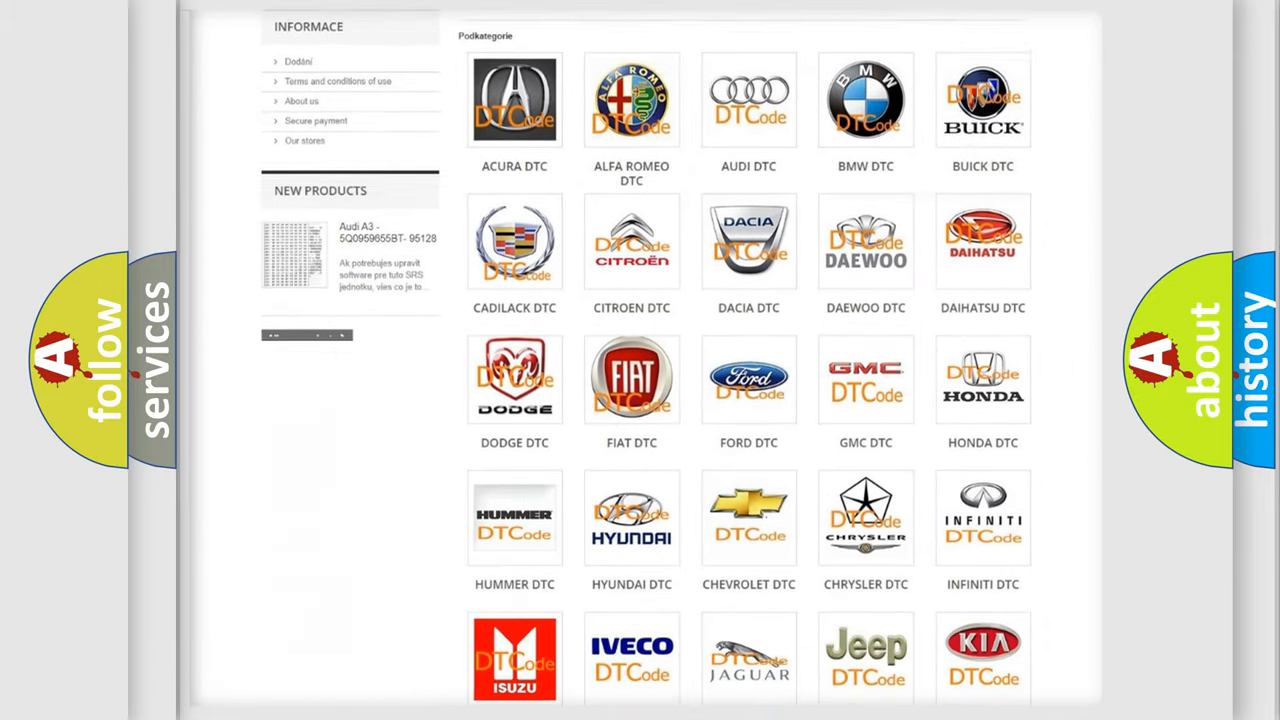
pyautogui.scroll(-3)
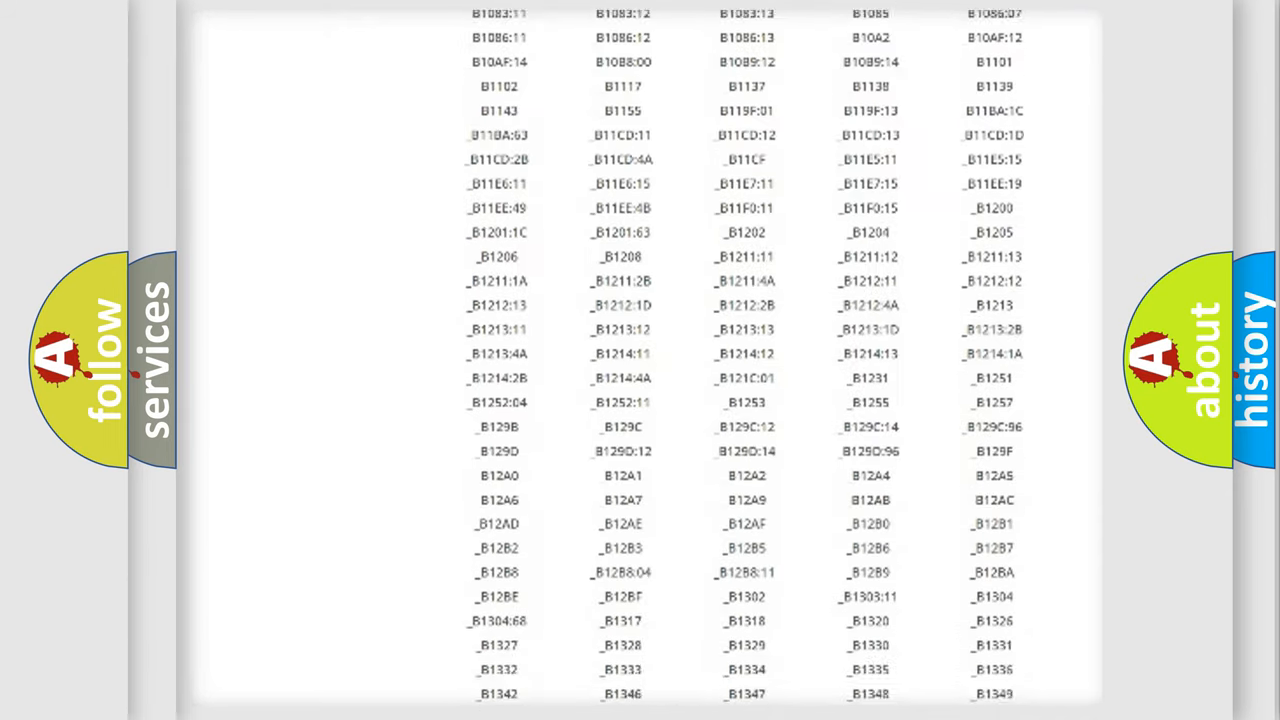
pyautogui.scroll(-3)
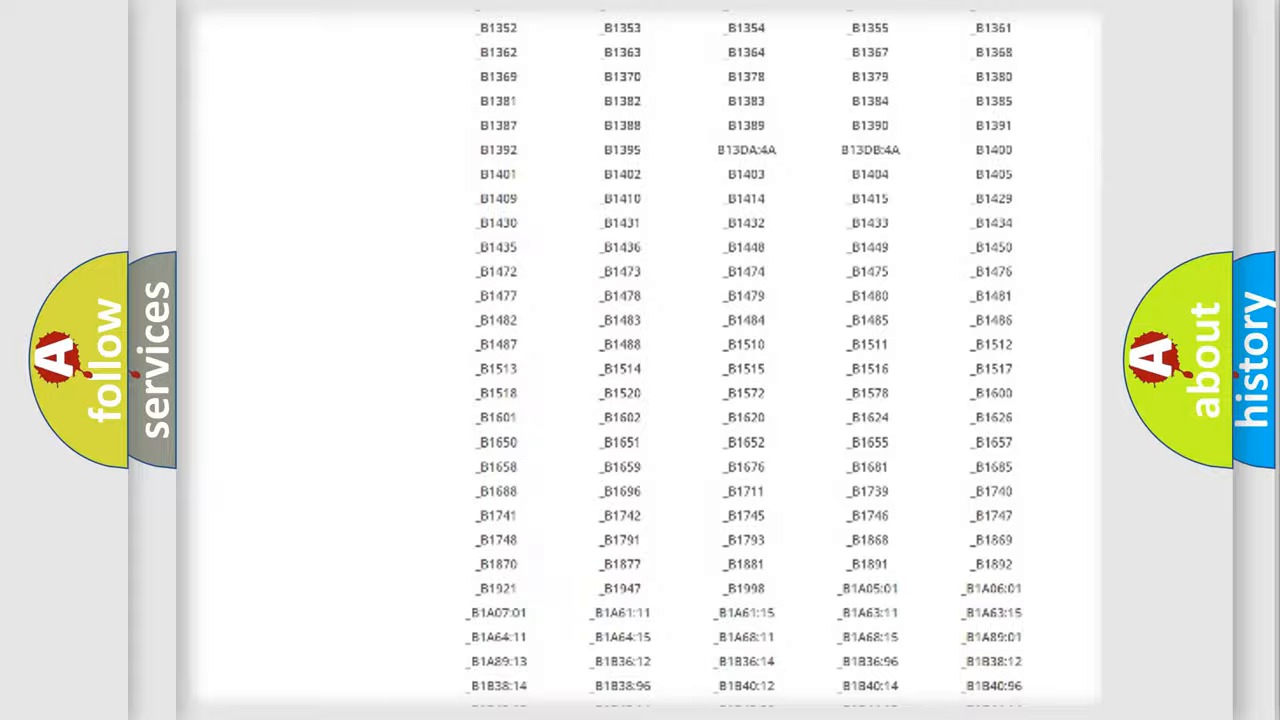
pyautogui.scroll(3)
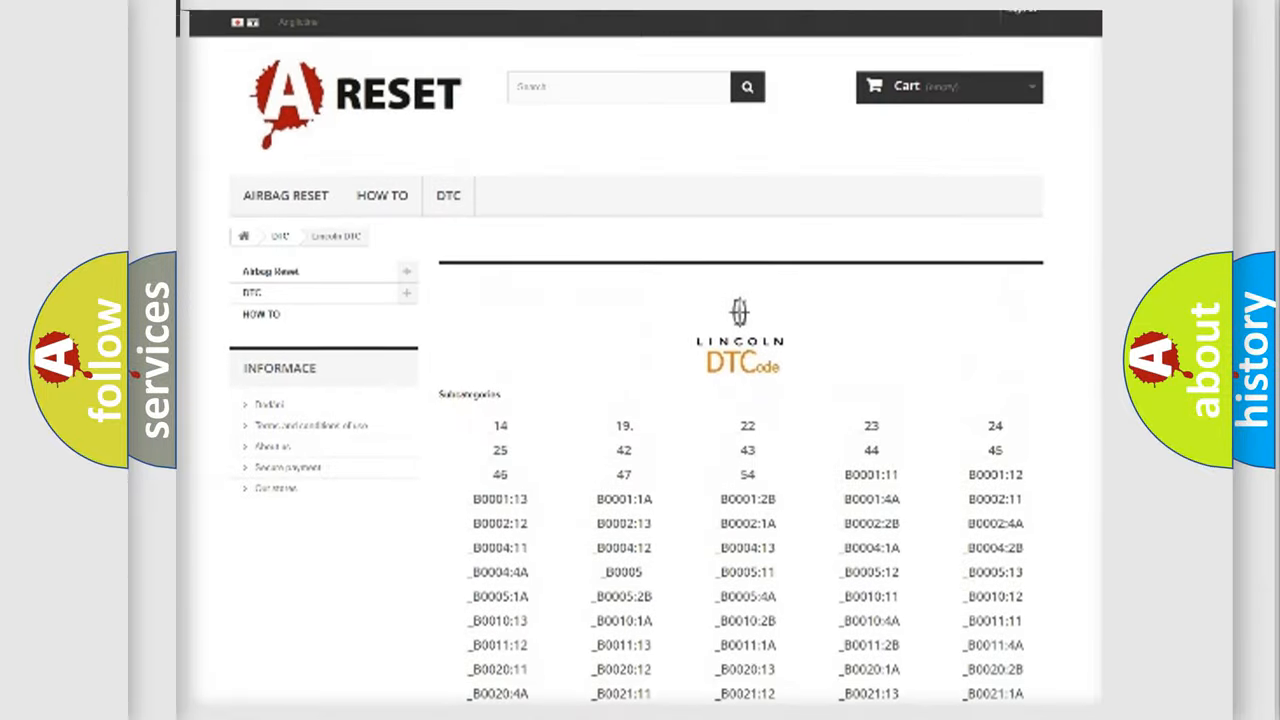